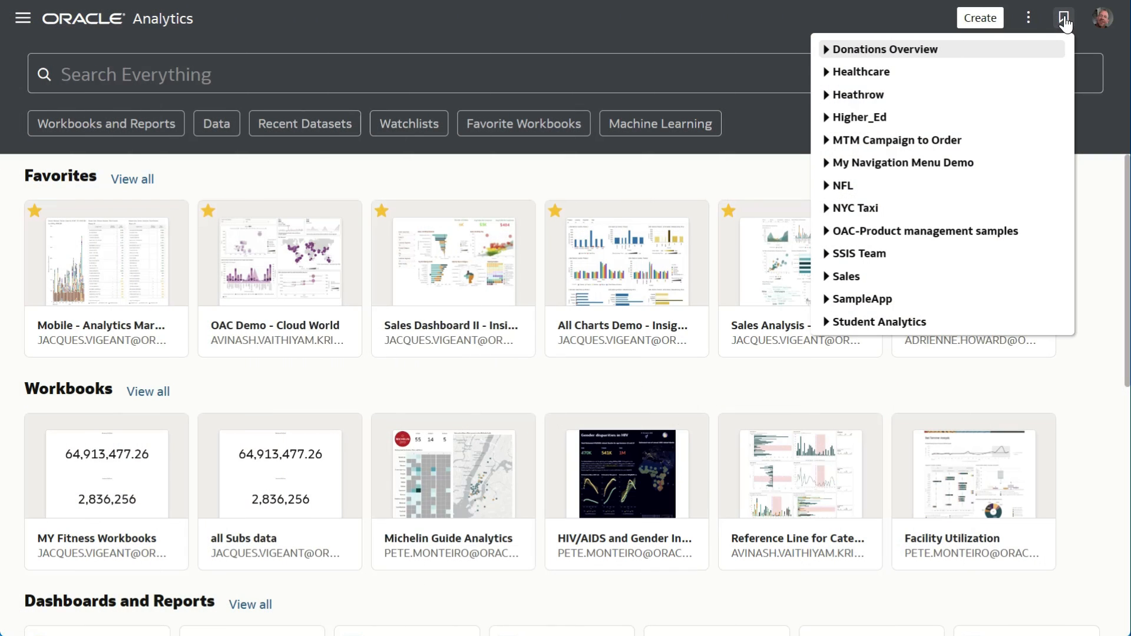
mouse_move(1063, 18)
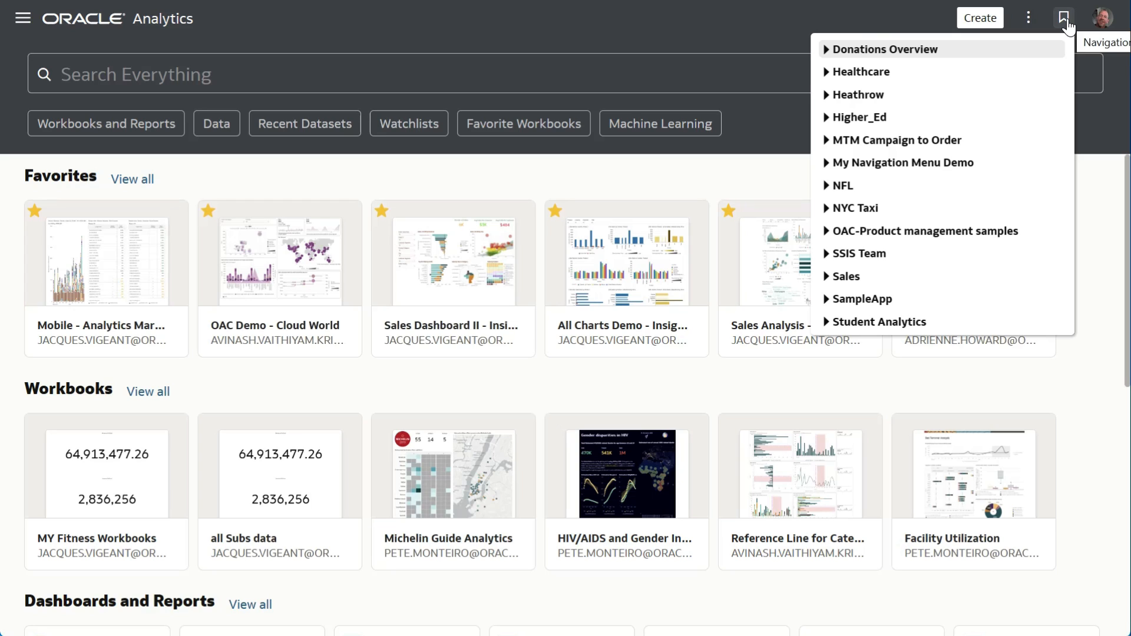
mouse_move(915, 163)
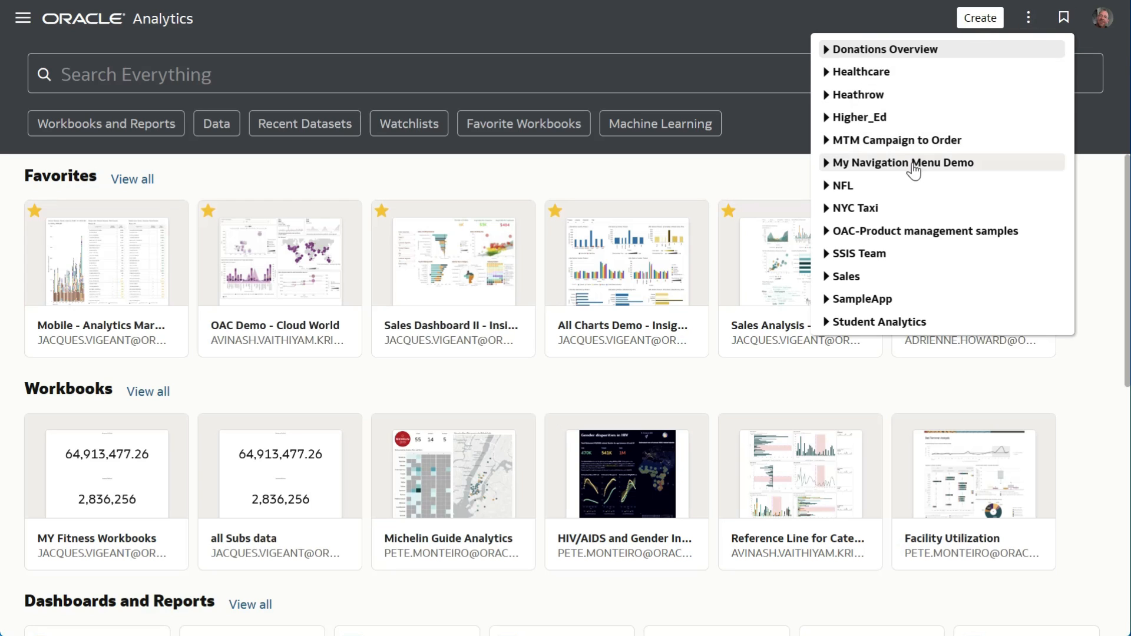
Close the navigation menu of shared folders to return to the home page.
click(860, 72)
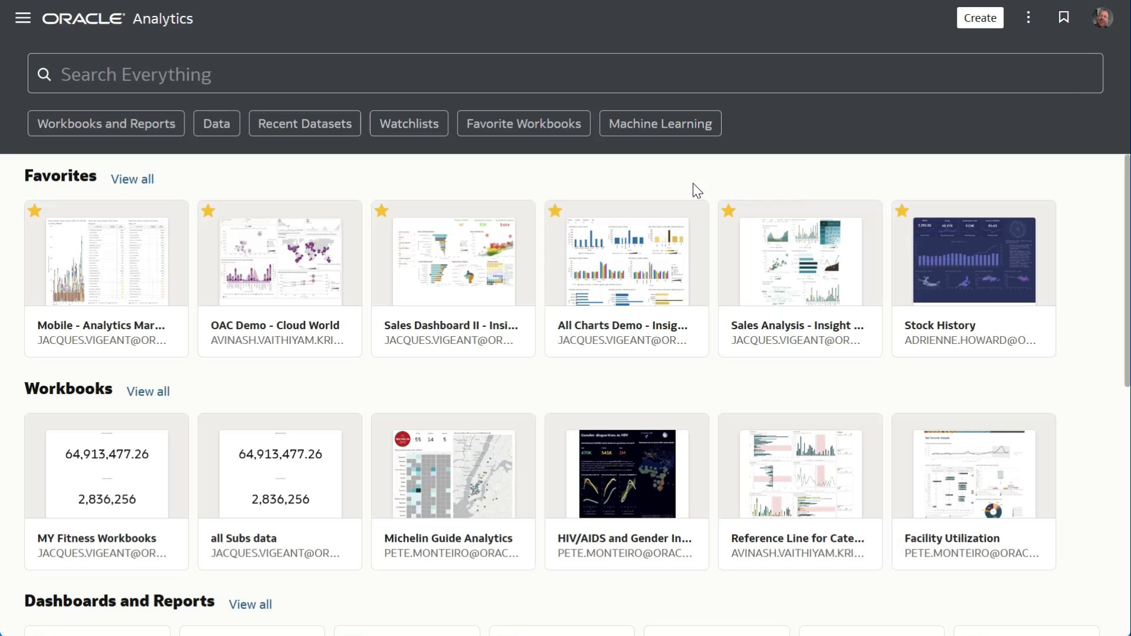
mouse_move(278, 249)
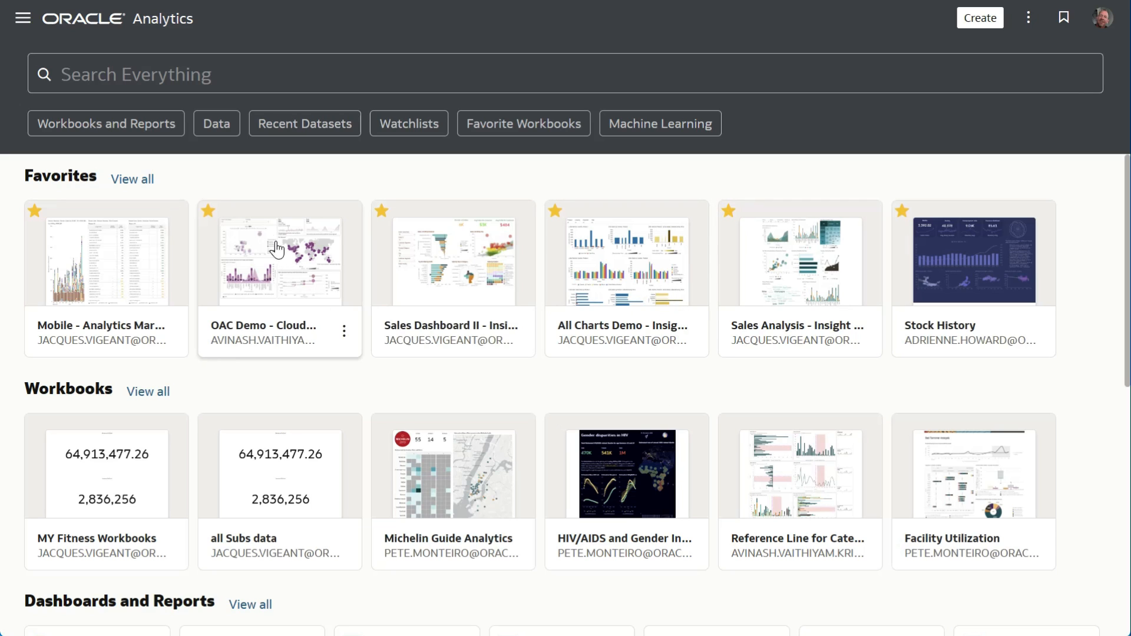
Open the OAC Demo - Cloud World workbook from the Favorites cards.
click(279, 258)
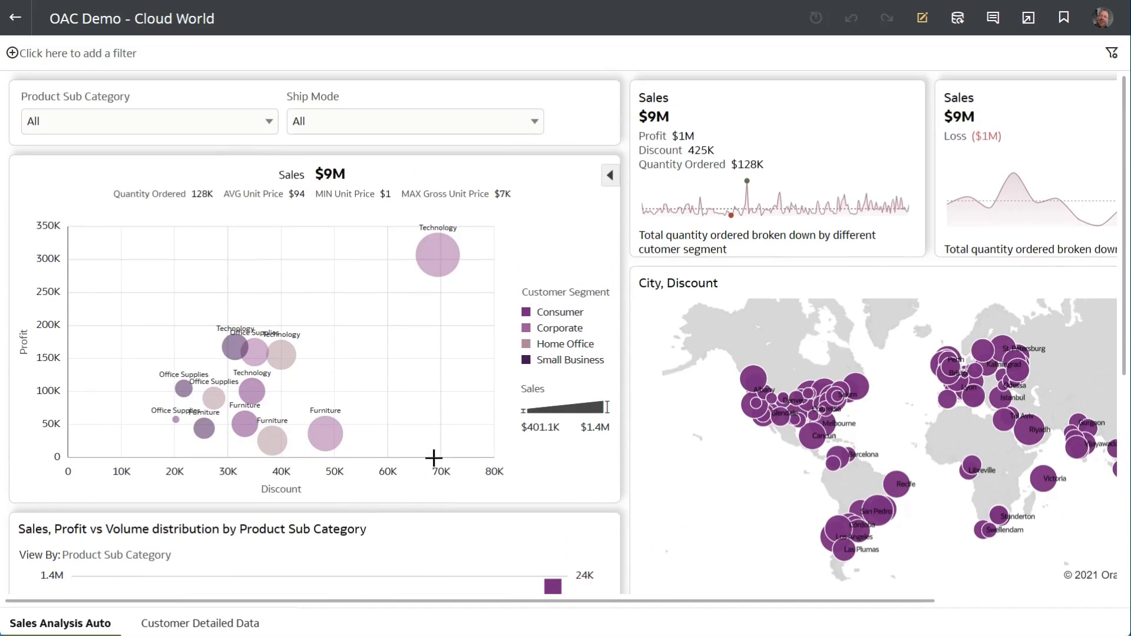
mouse_move(1045, 28)
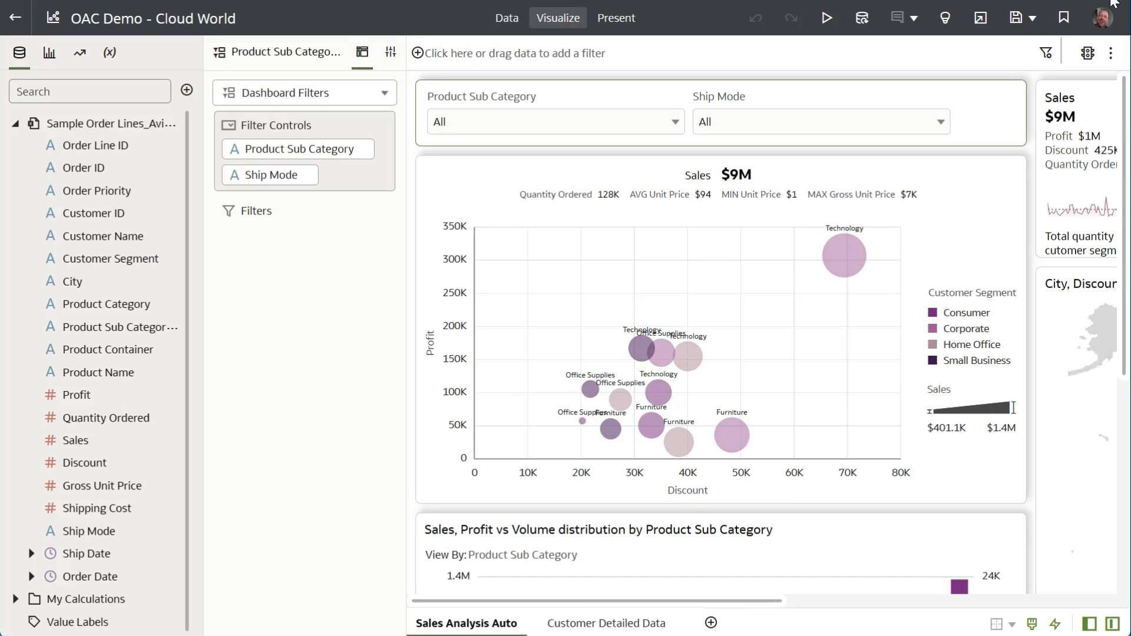
Start a Save As of the workbook and browse up to the Shared Folders list.
click(1037, 18)
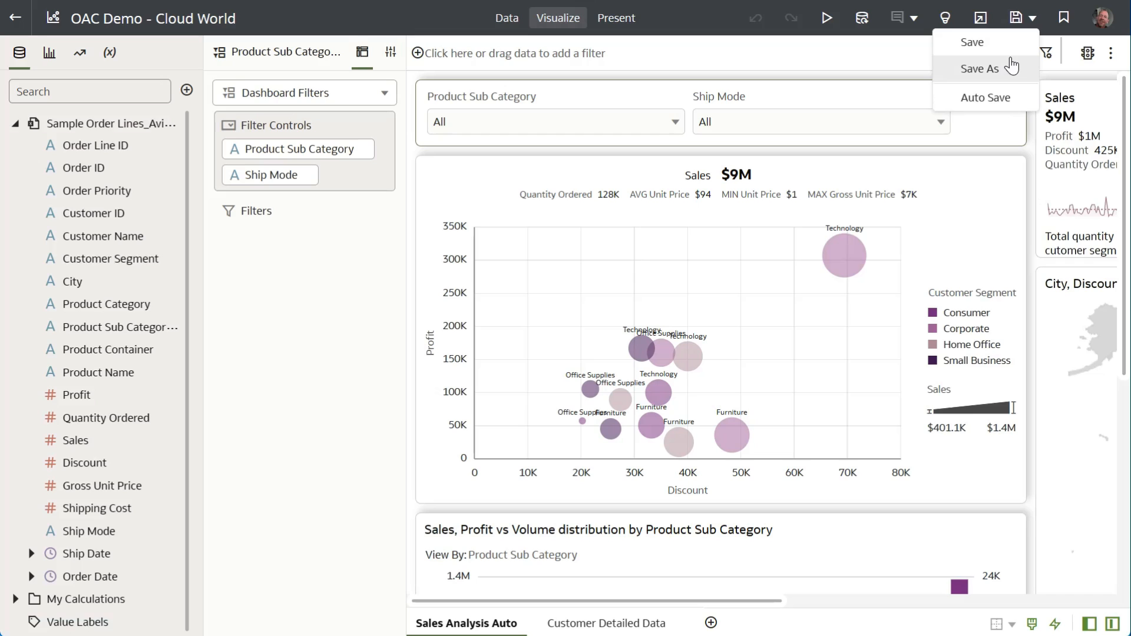
click(980, 68)
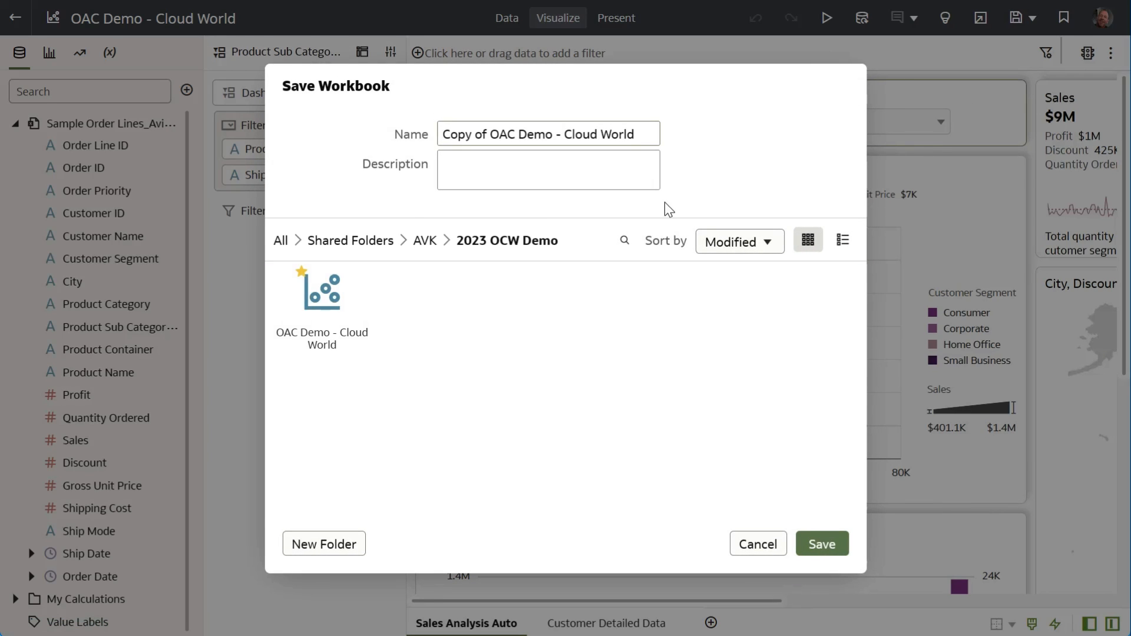
click(351, 241)
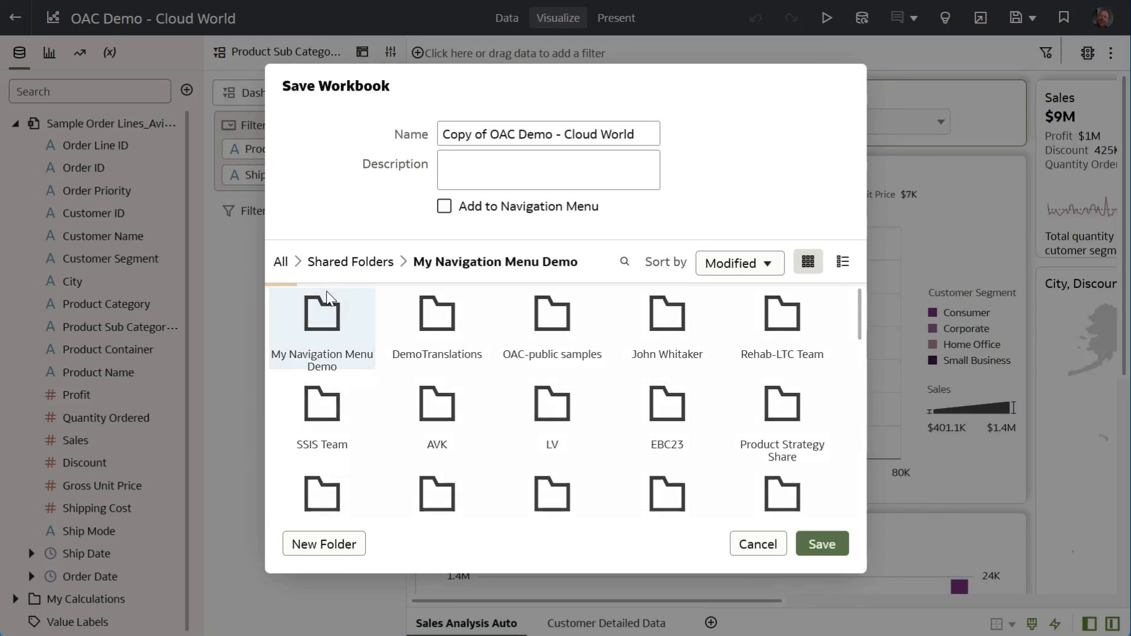
Name the copy 'OAC Demo - Cloud World' in My Navigation Menu Demo, added to the navigation menu.
double_click(322, 316)
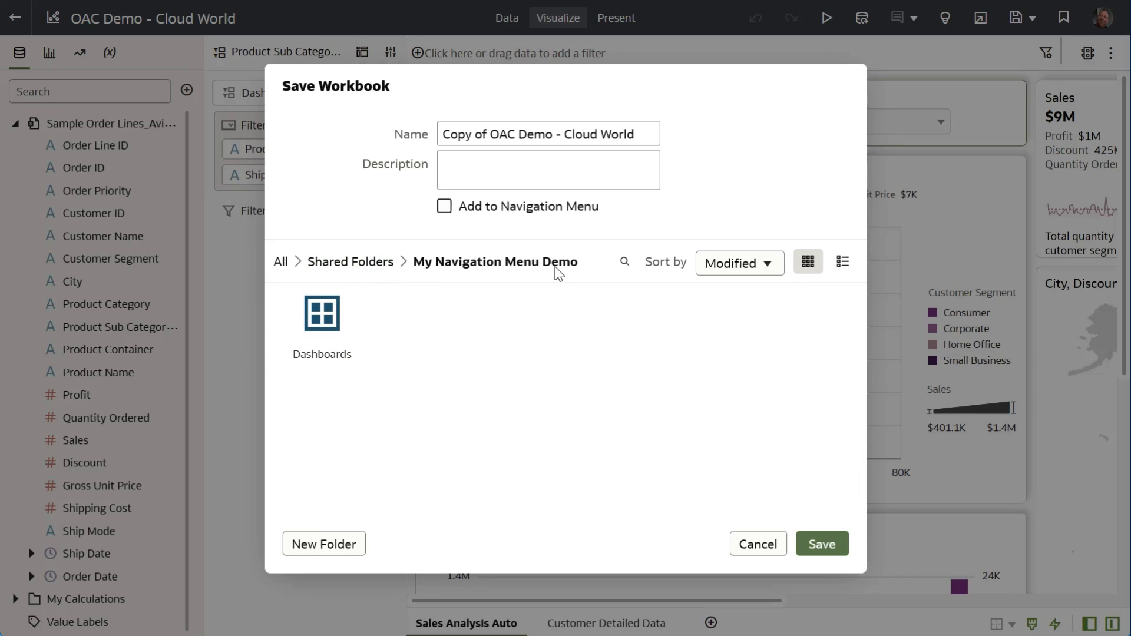
mouse_move(506, 154)
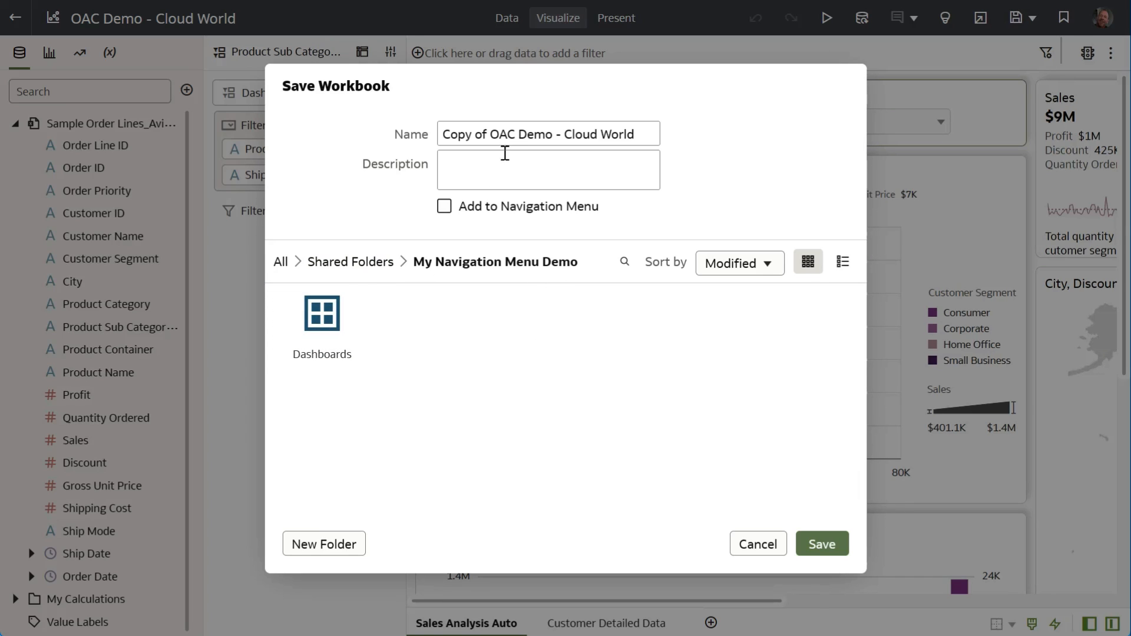
double_click(464, 134)
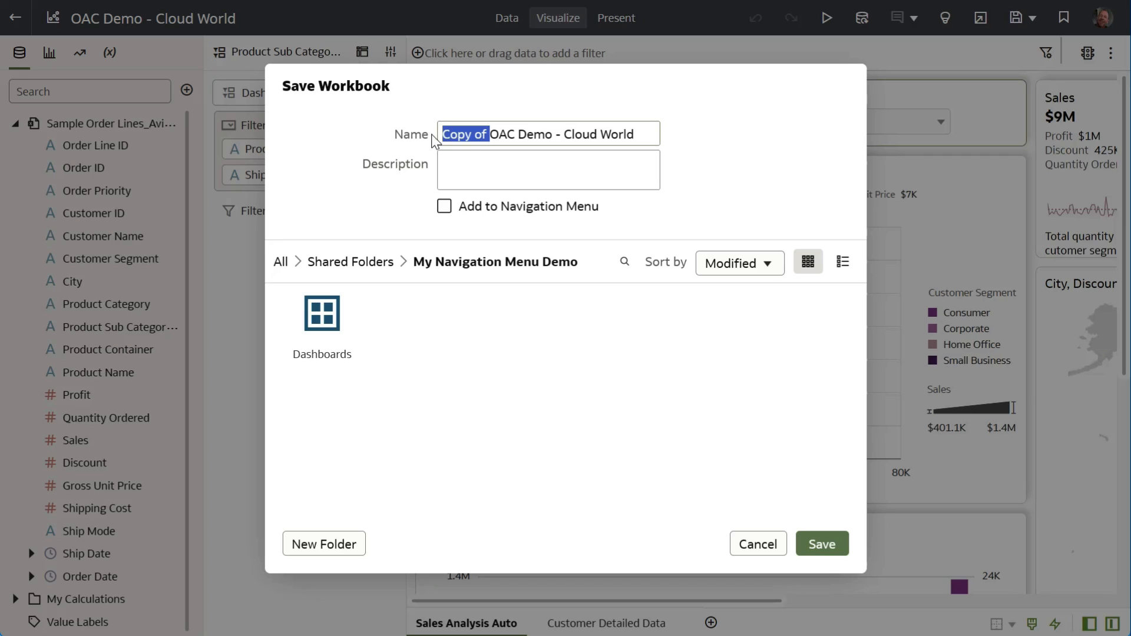
text(OAC Demo - Cloud World)
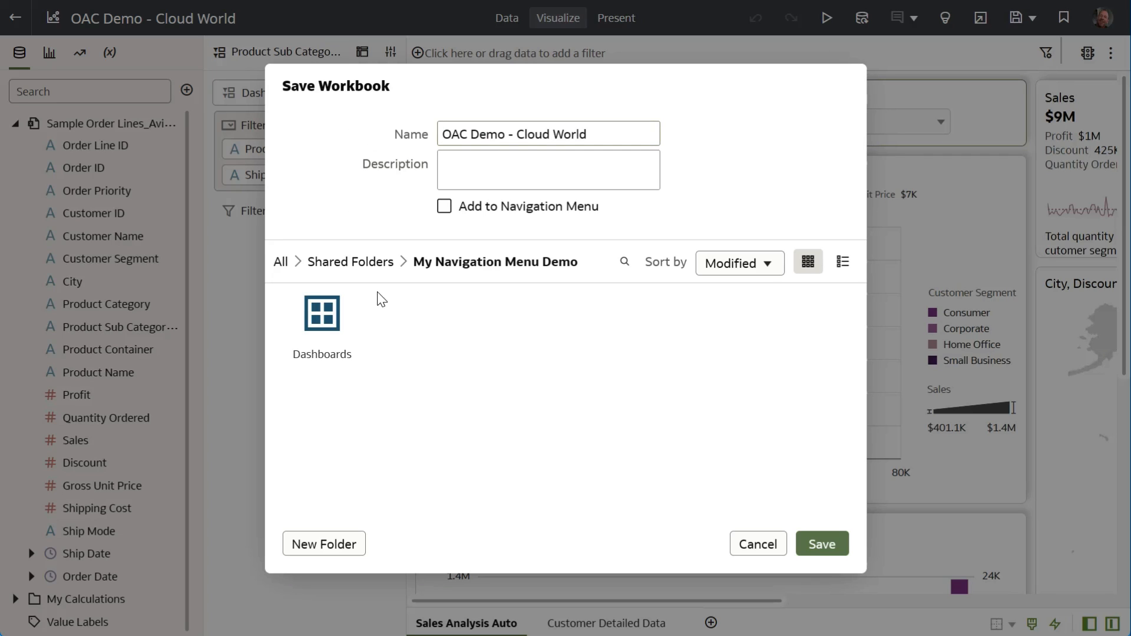
click(445, 205)
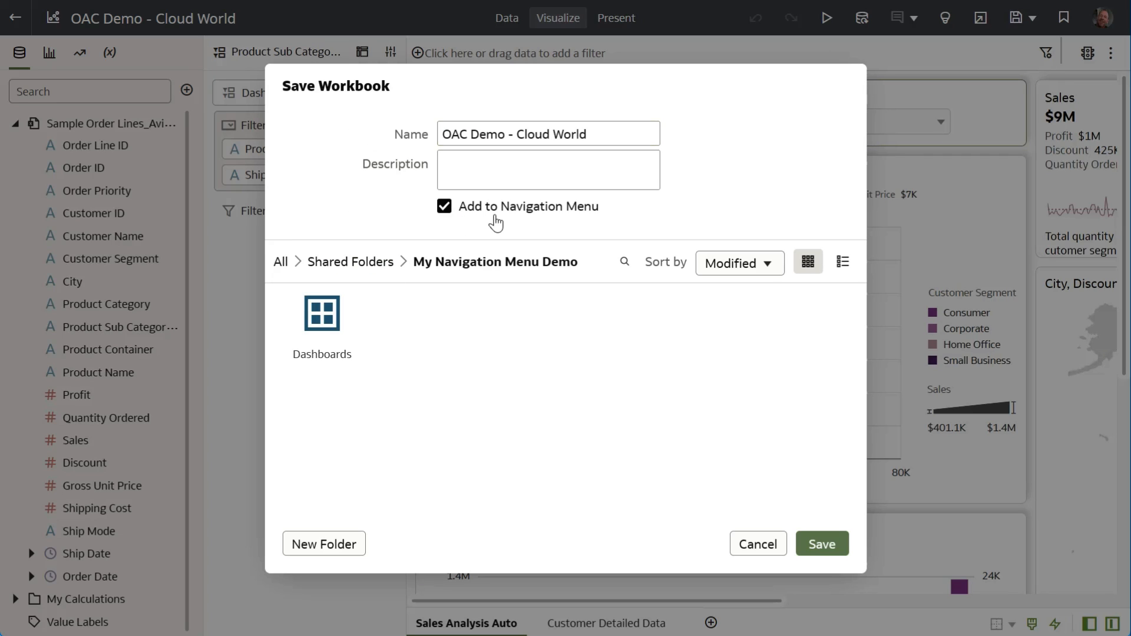
mouse_move(821, 545)
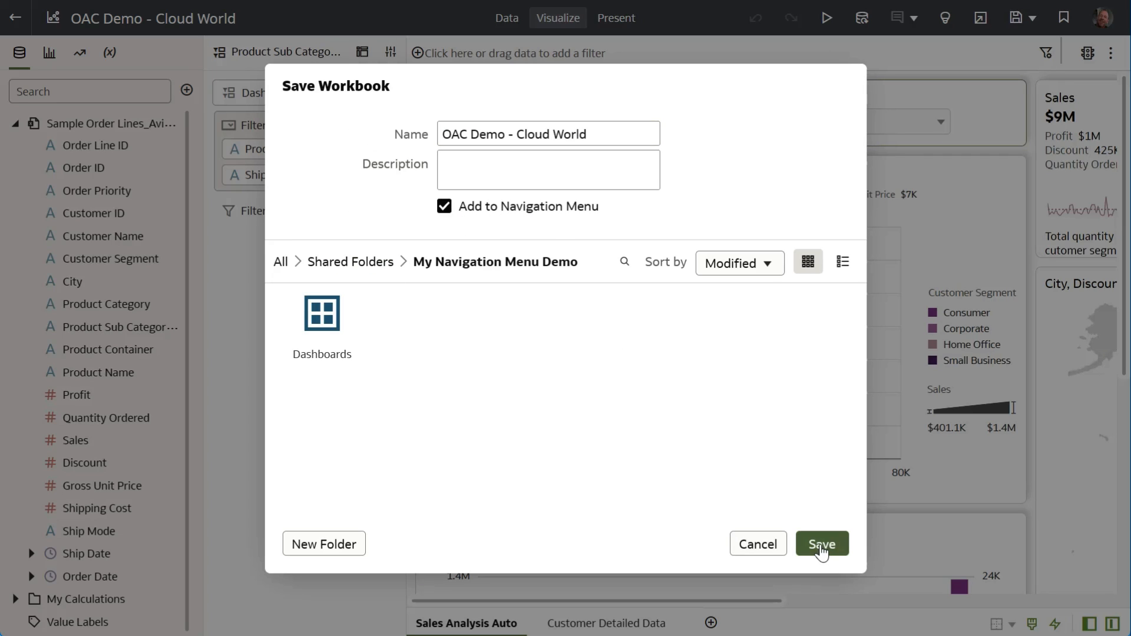
Save the workbook into the chosen folder and reopen the navigation menu.
click(821, 544)
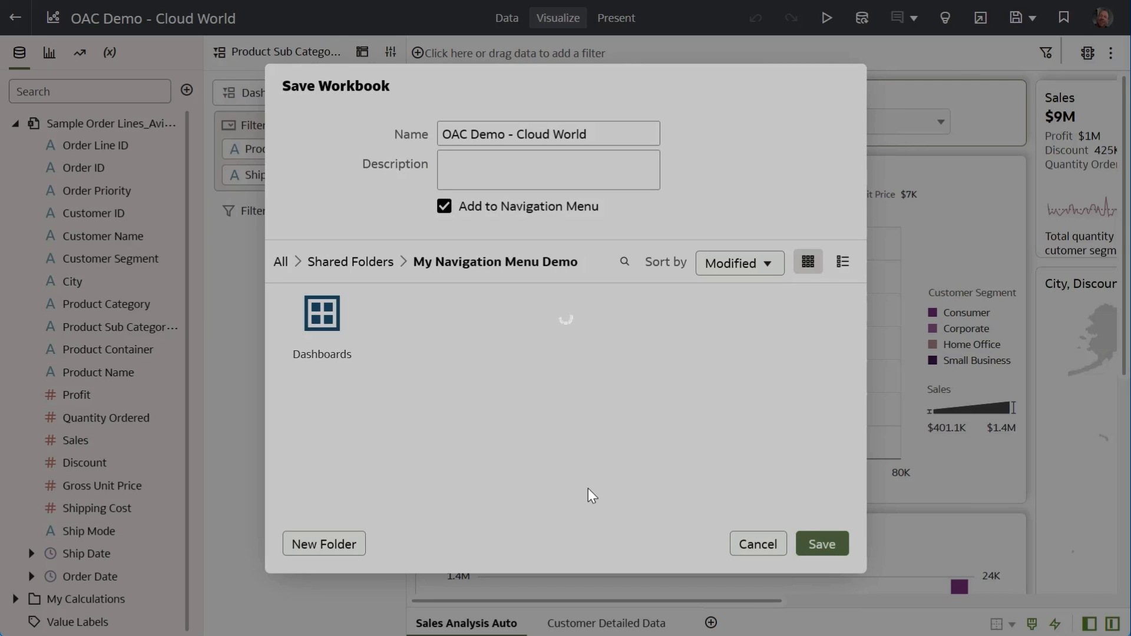
click(820, 544)
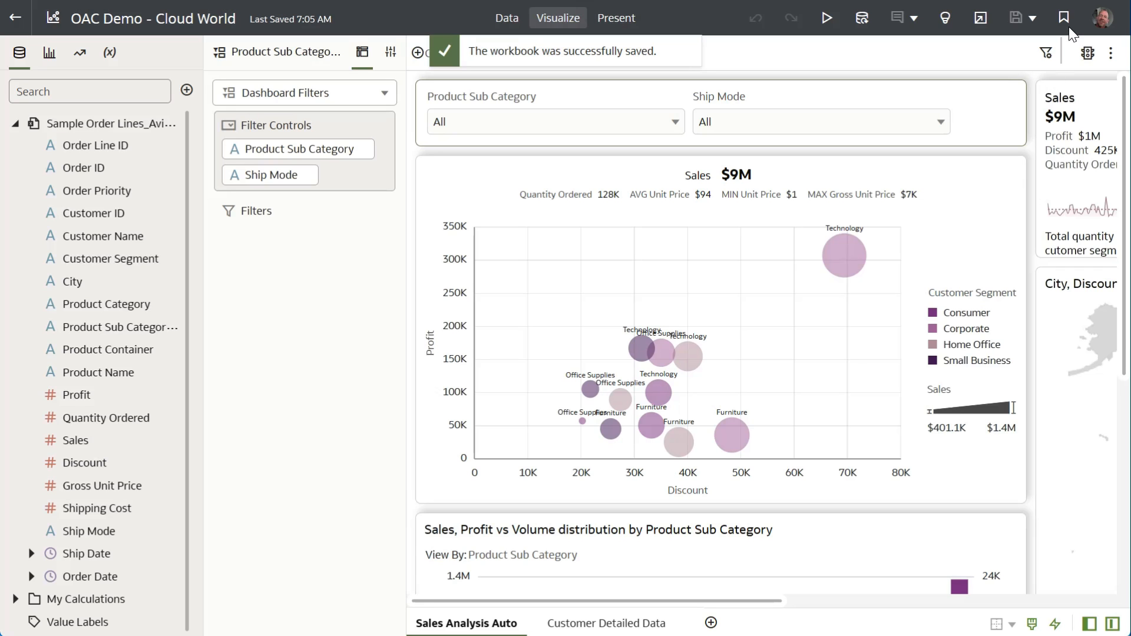
click(1063, 18)
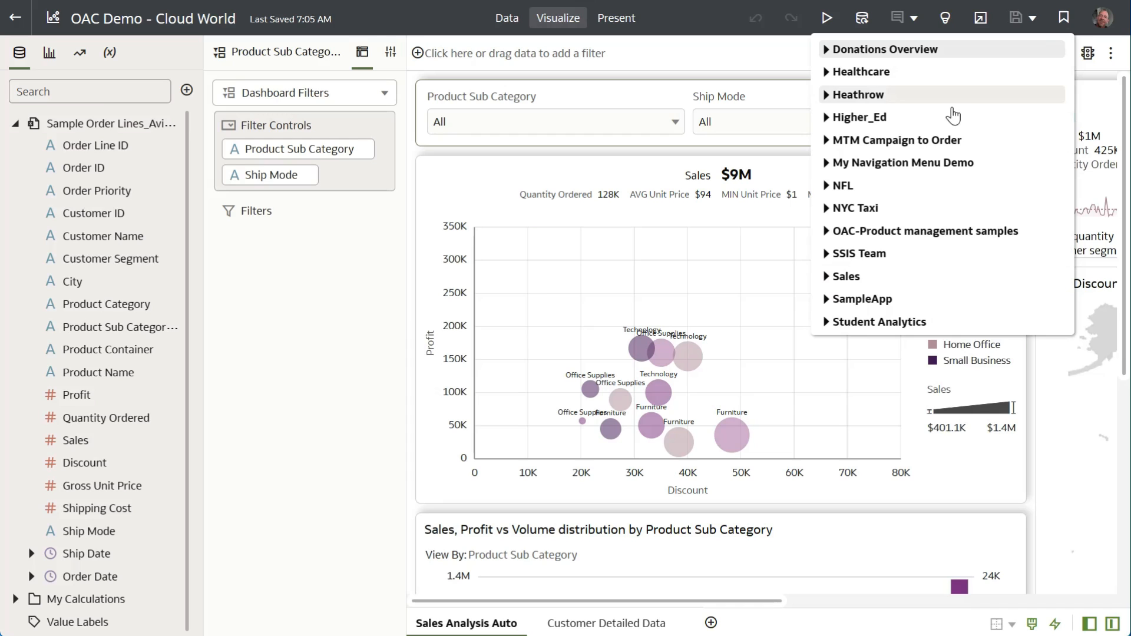
Open OAC Demo - Cloud World from its new listing under My Navigation Menu Demo.
click(904, 163)
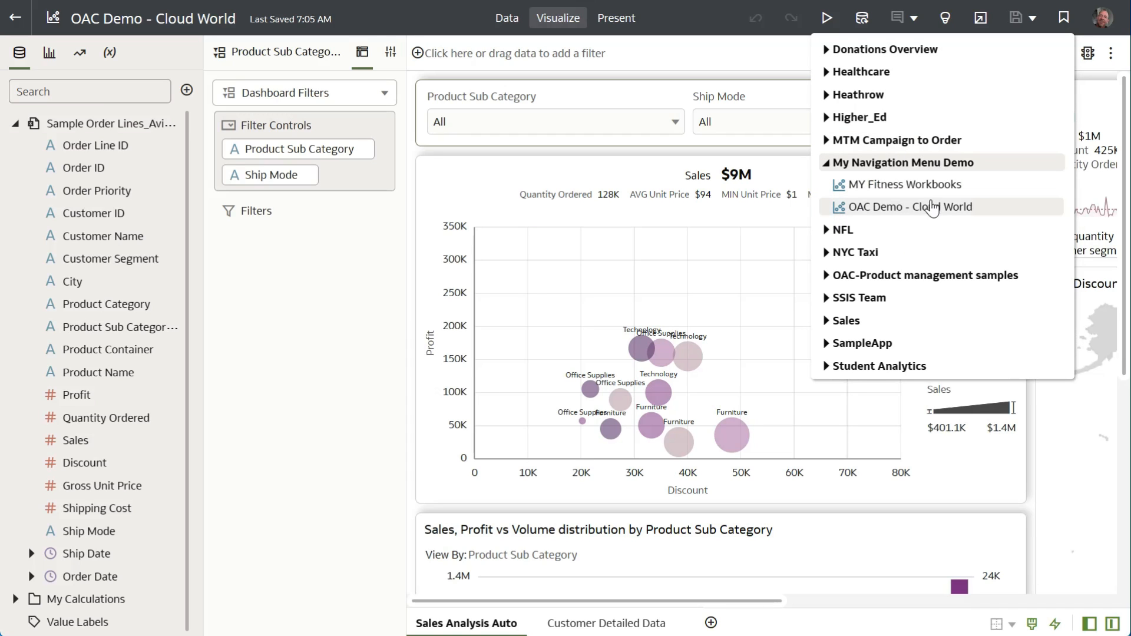
click(913, 207)
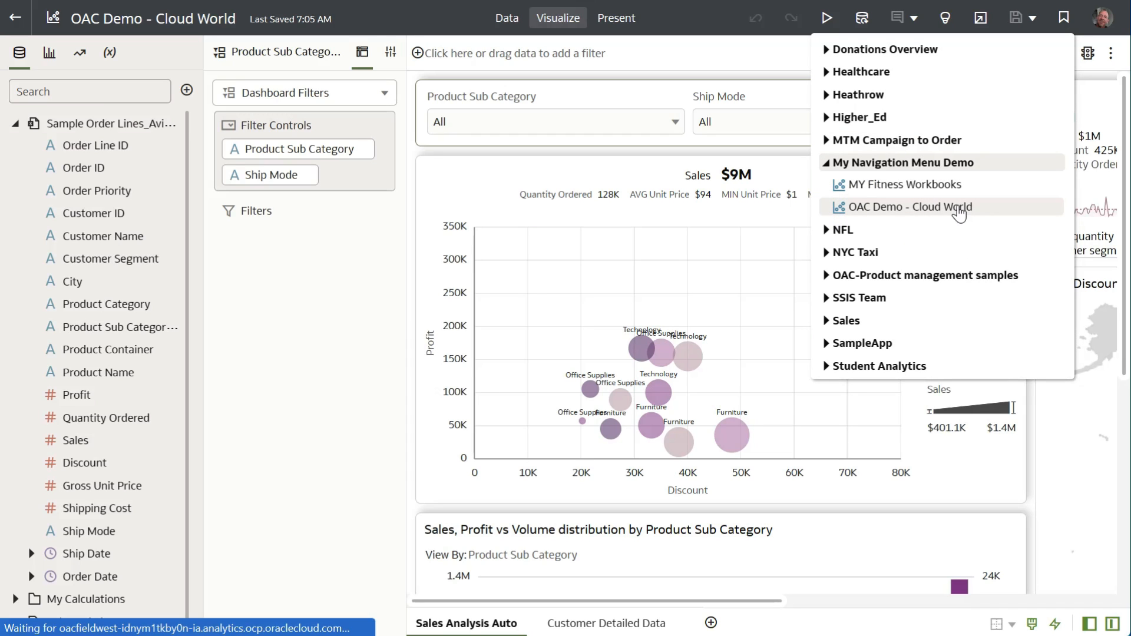